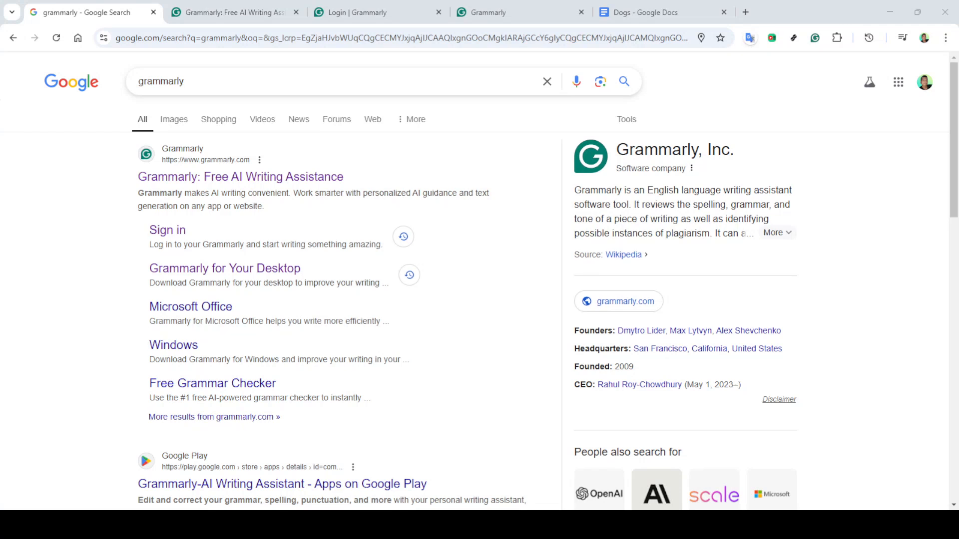
mouse_move(52, 248)
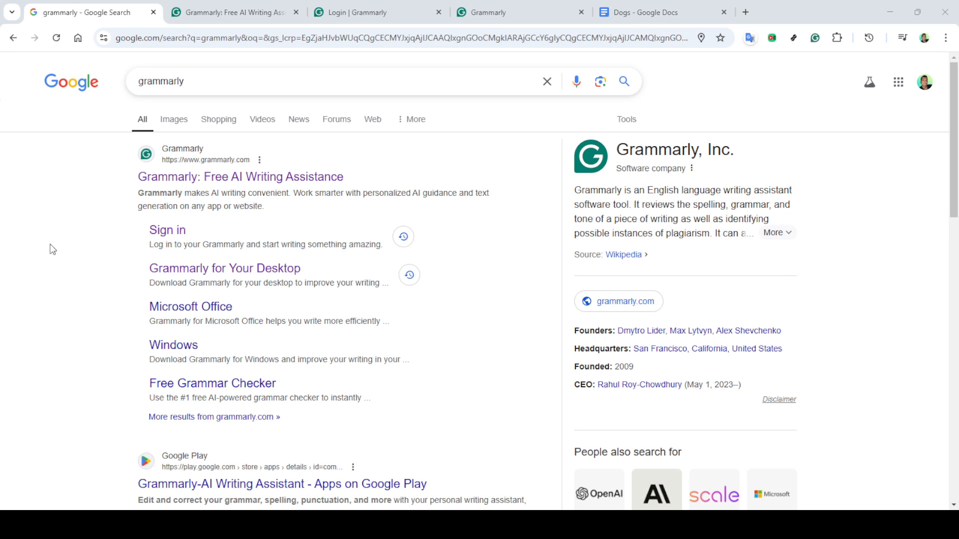
- Switch from the search tab to the Grammarly home page
click(306, 81)
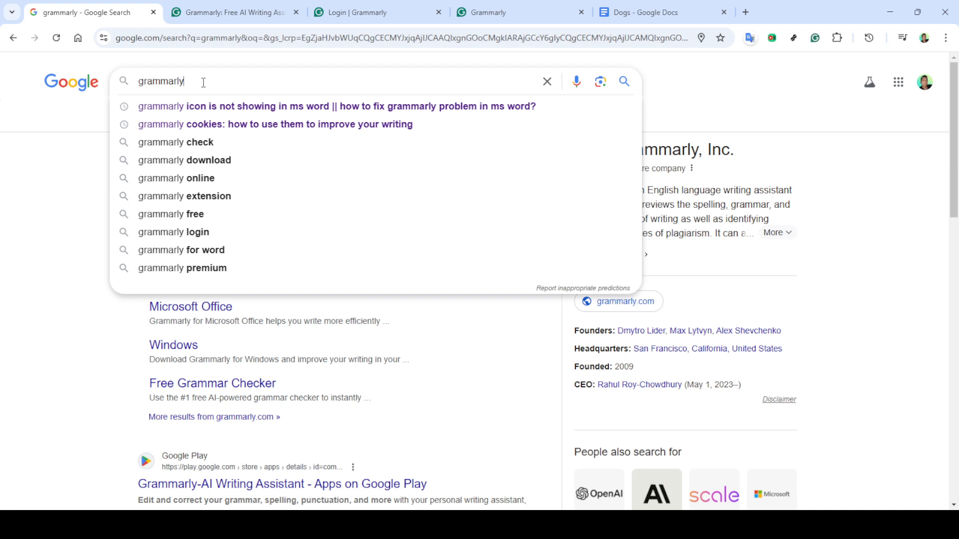
click(233, 12)
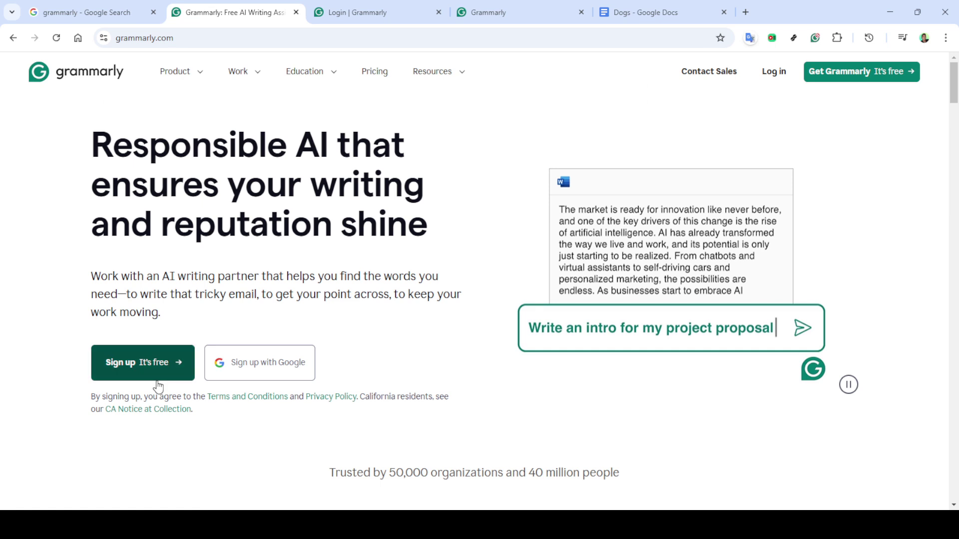
mouse_move(452, 238)
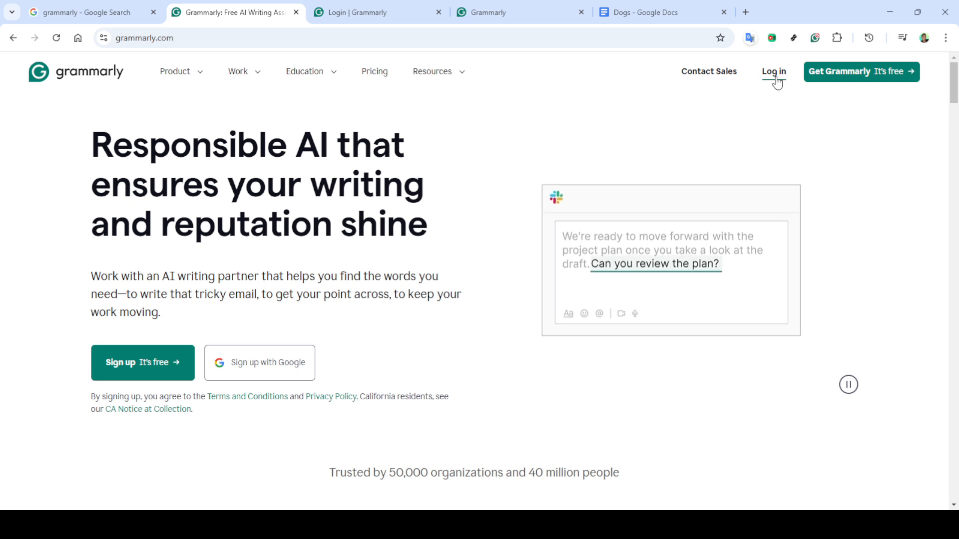
- Start logging in from the top-right of the Grammarly home page
click(773, 72)
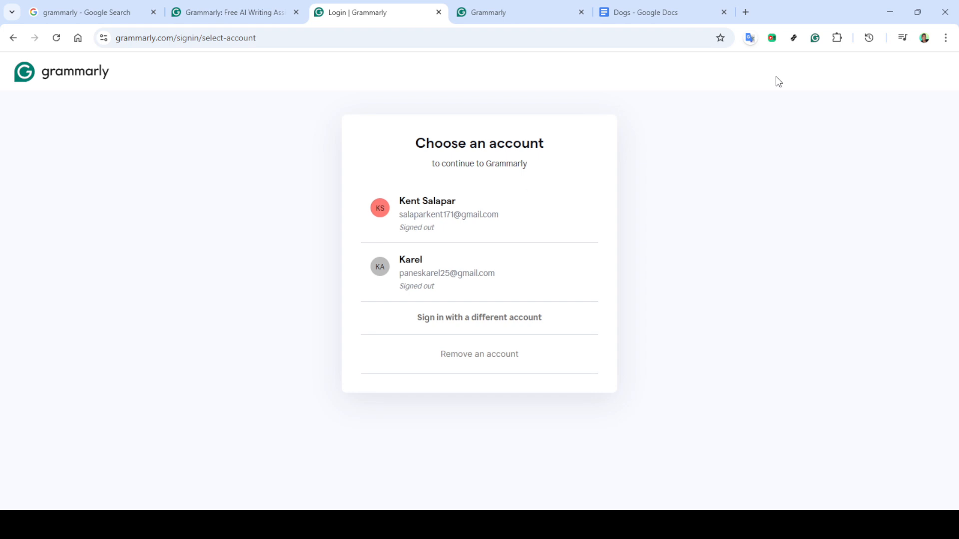
mouse_move(487, 217)
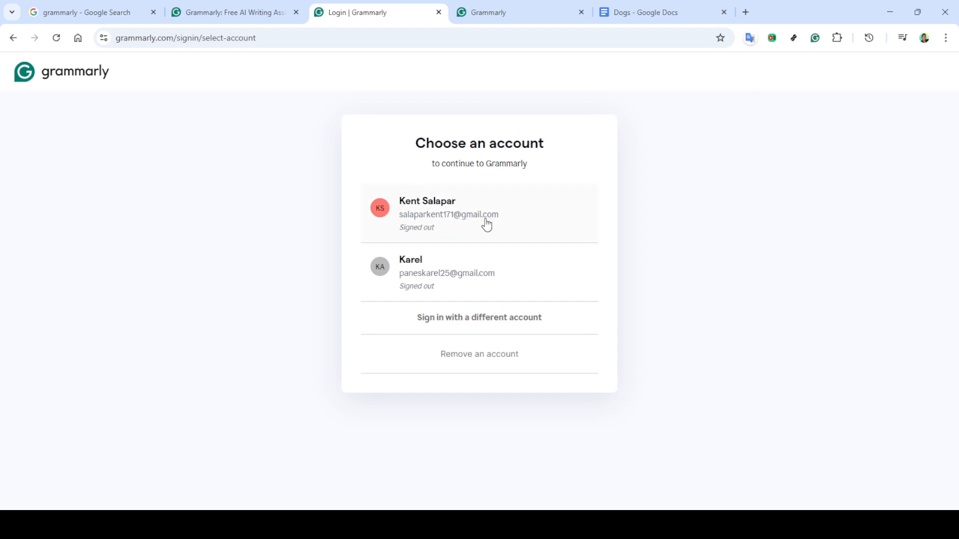
mouse_move(455, 219)
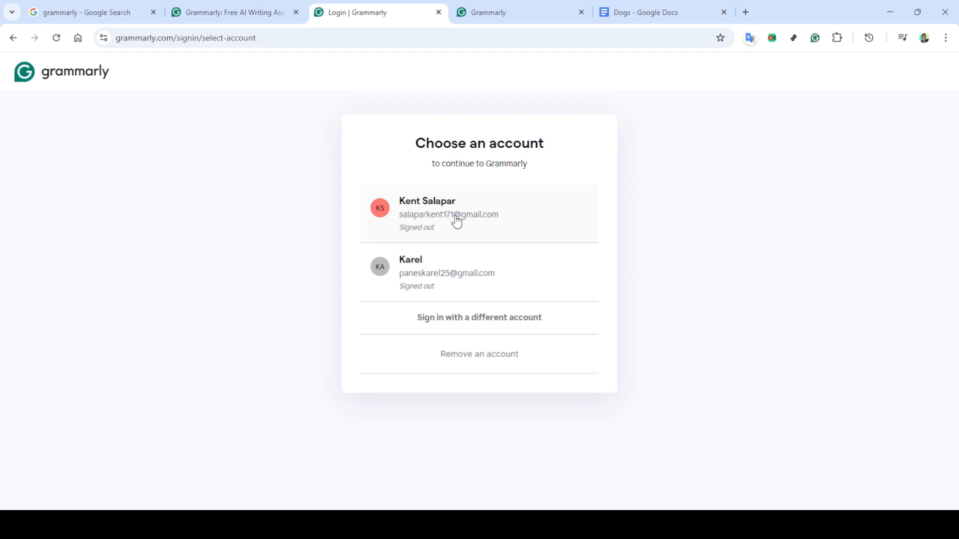
- Sign in with the first saved account and start a new document from the Documents page
click(478, 213)
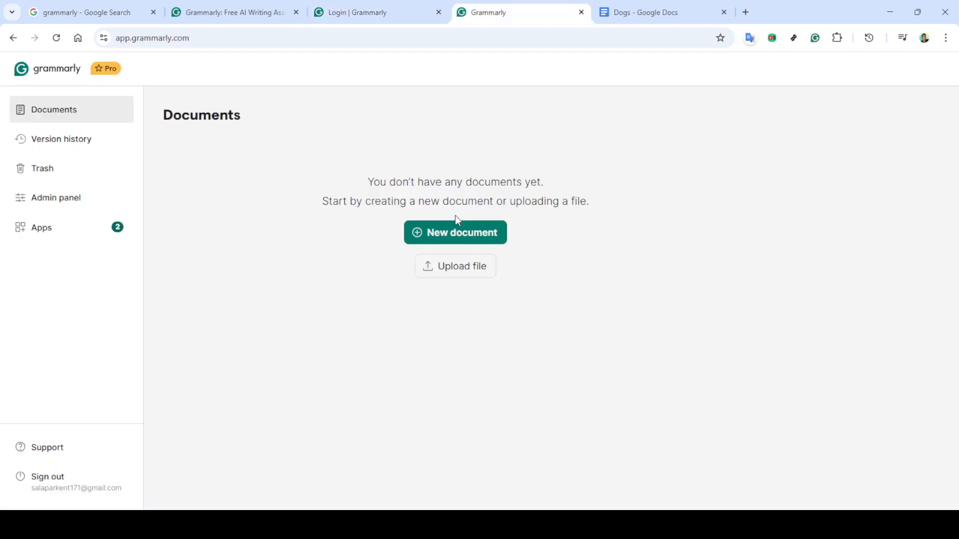
mouse_move(374, 125)
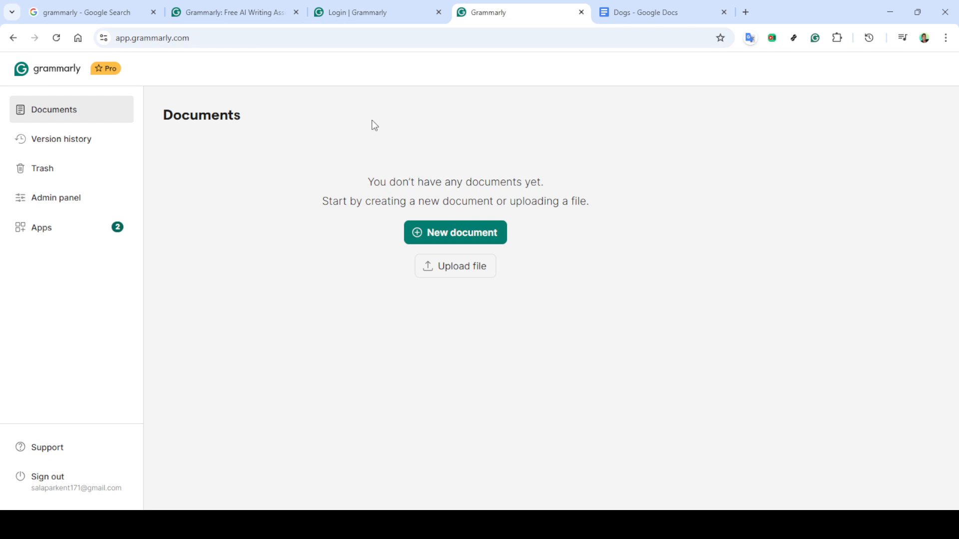
mouse_move(293, 171)
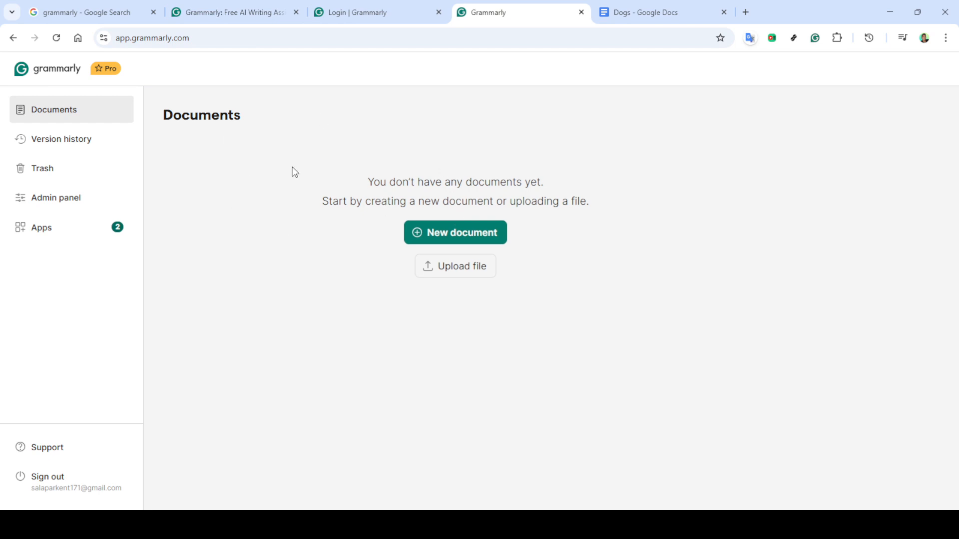
mouse_move(64, 125)
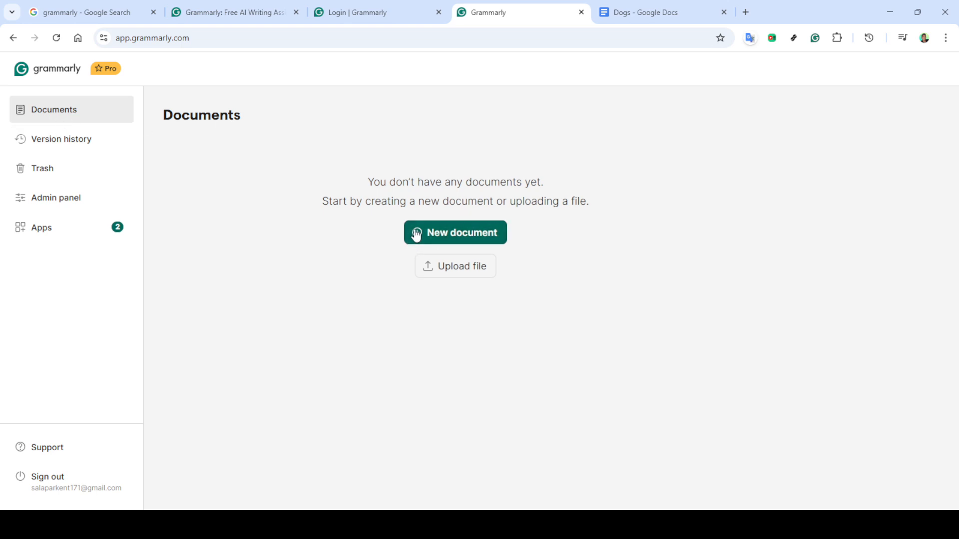
click(455, 232)
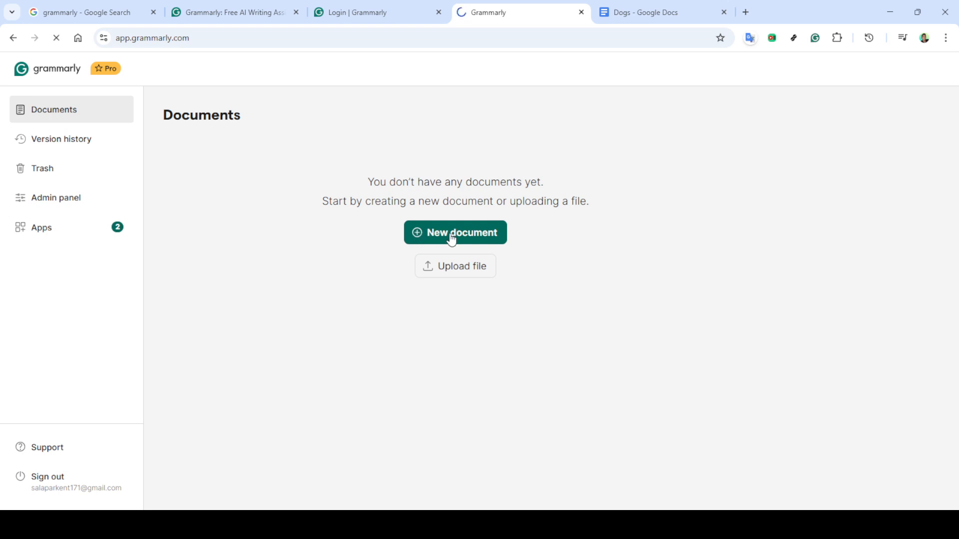
- Load the blank untitled document, then switch to the Dogs essay in Google Docs
click(455, 232)
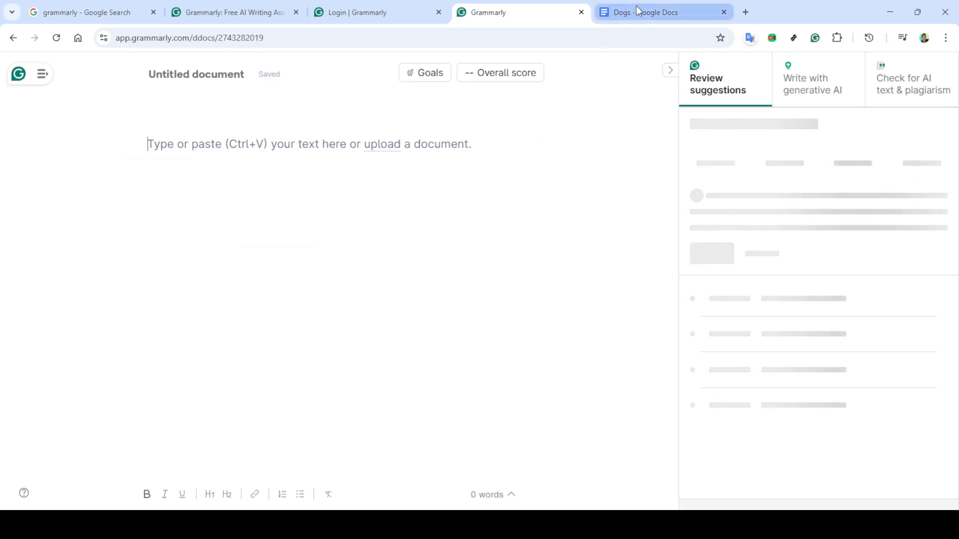
click(643, 12)
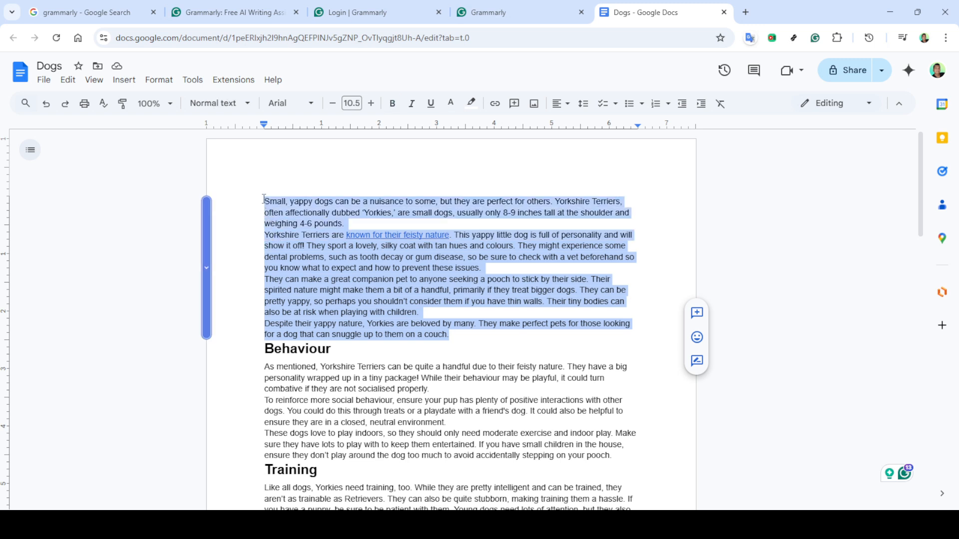
- Paste the 192-word Yorkshire Terrier article into the untitled Grammarly document
click(519, 12)
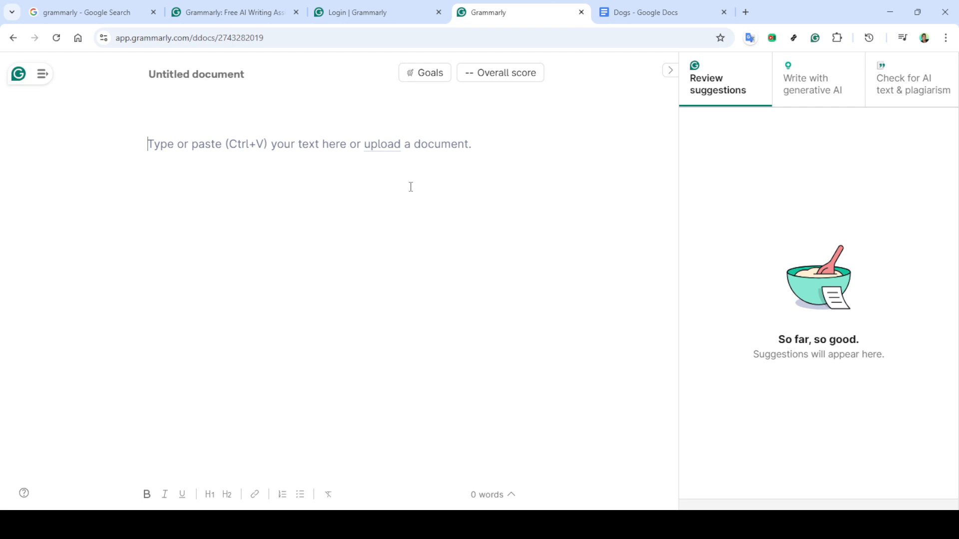
click(425, 73)
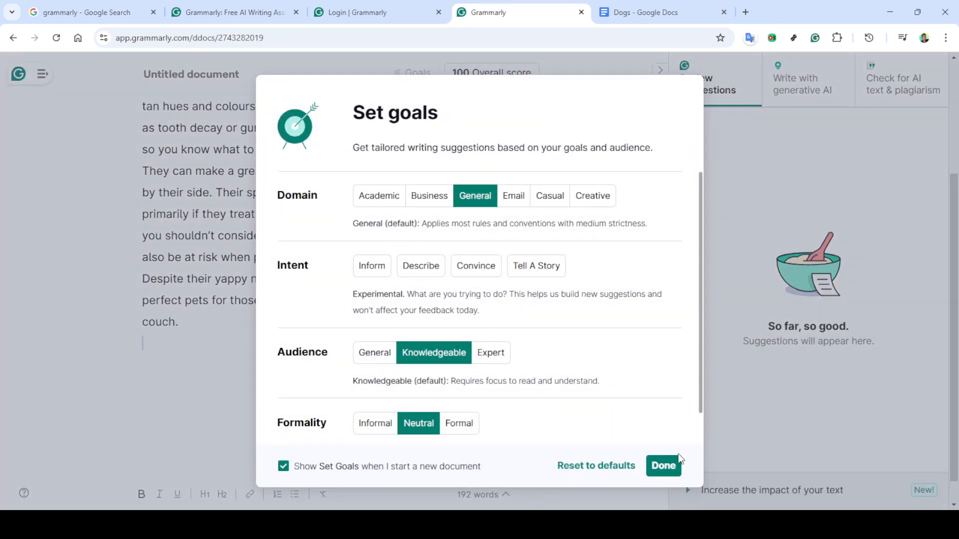
click(662, 465)
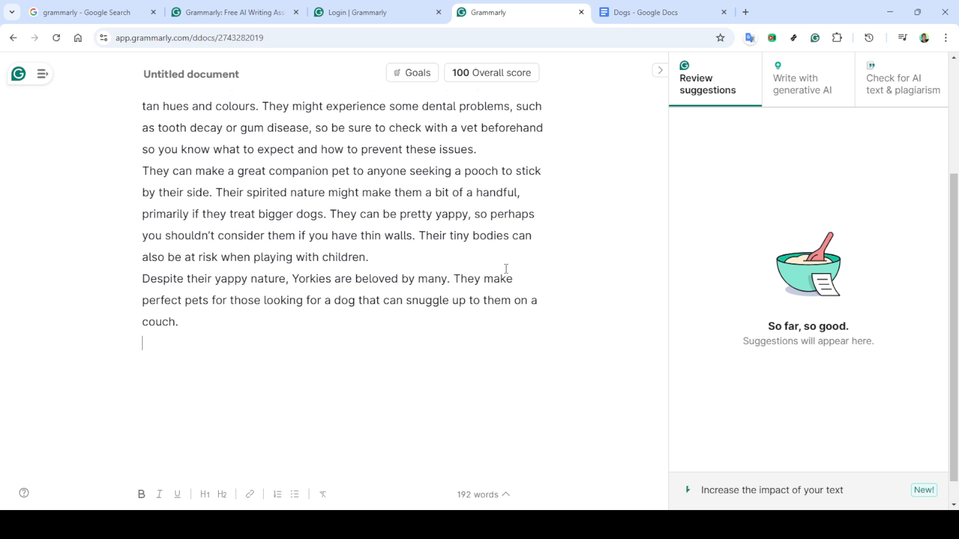
scroll(up, 3)
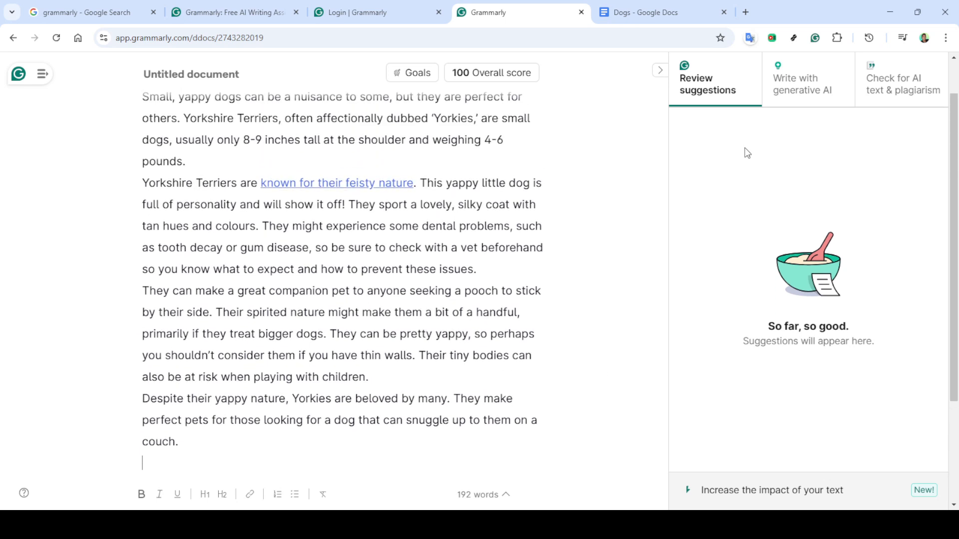
mouse_move(889, 93)
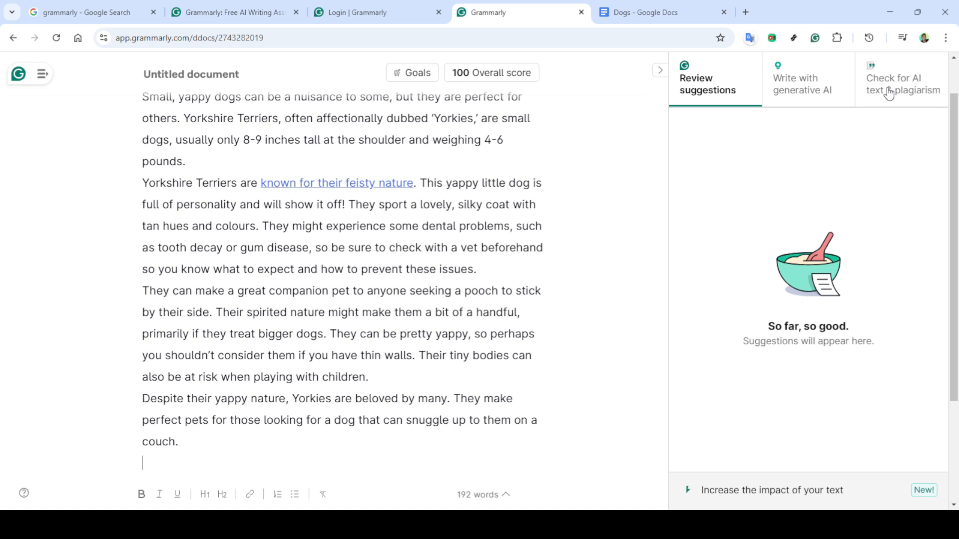
mouse_move(871, 94)
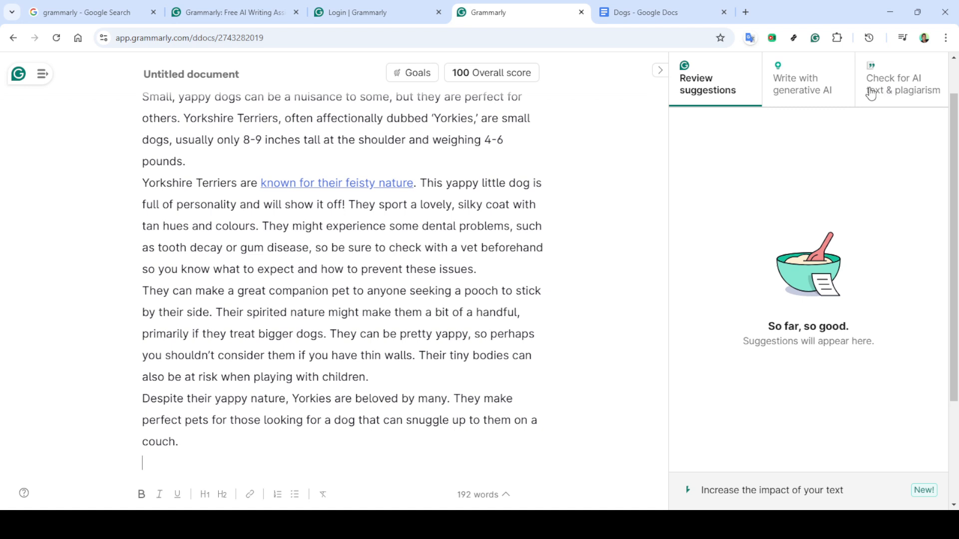
mouse_move(854, 94)
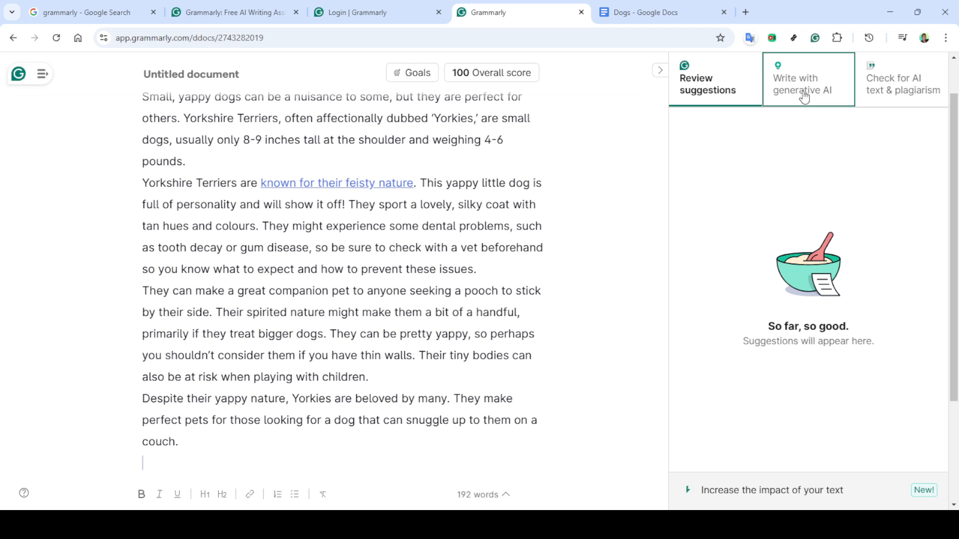
- Draft the prompt 'Paraphrase this' in the generative AI writing panel
click(807, 84)
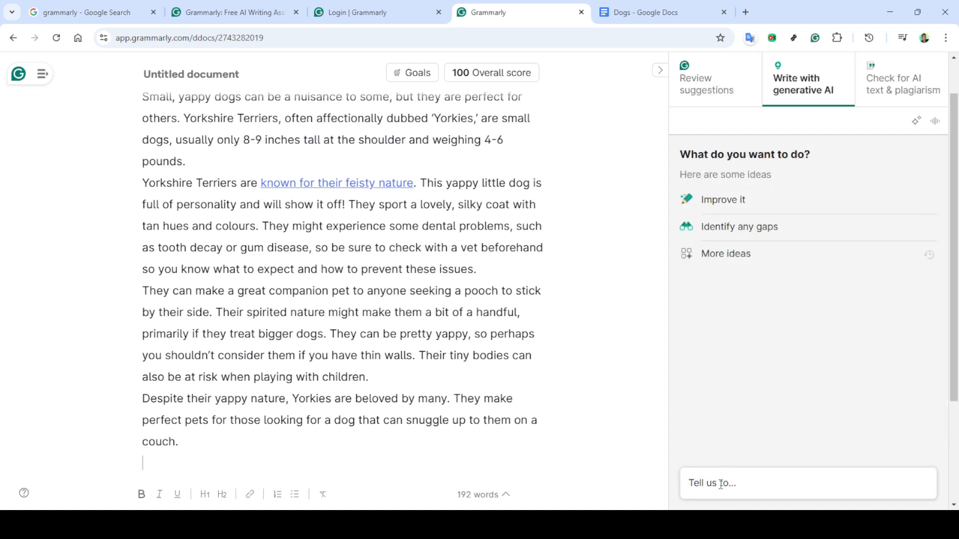
text(P)
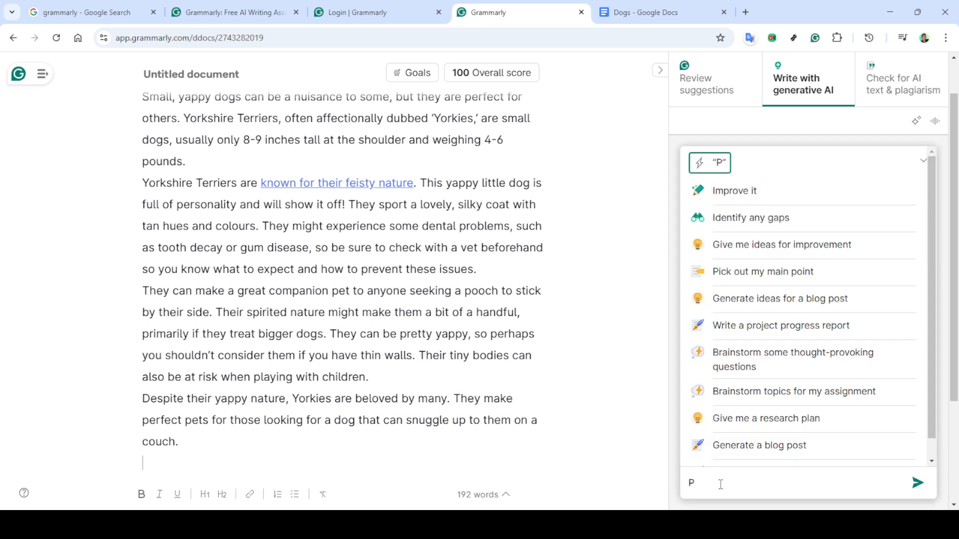
text(ara)
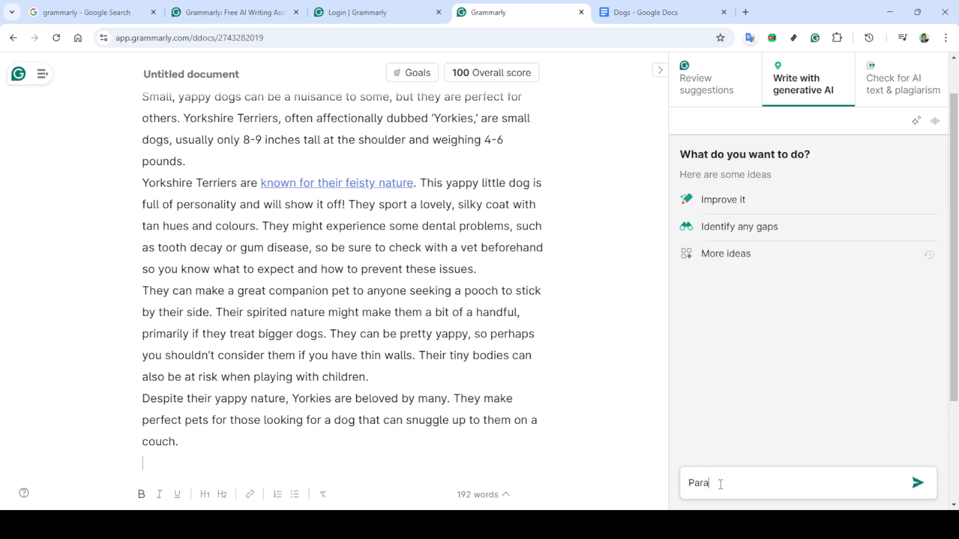
text(p)
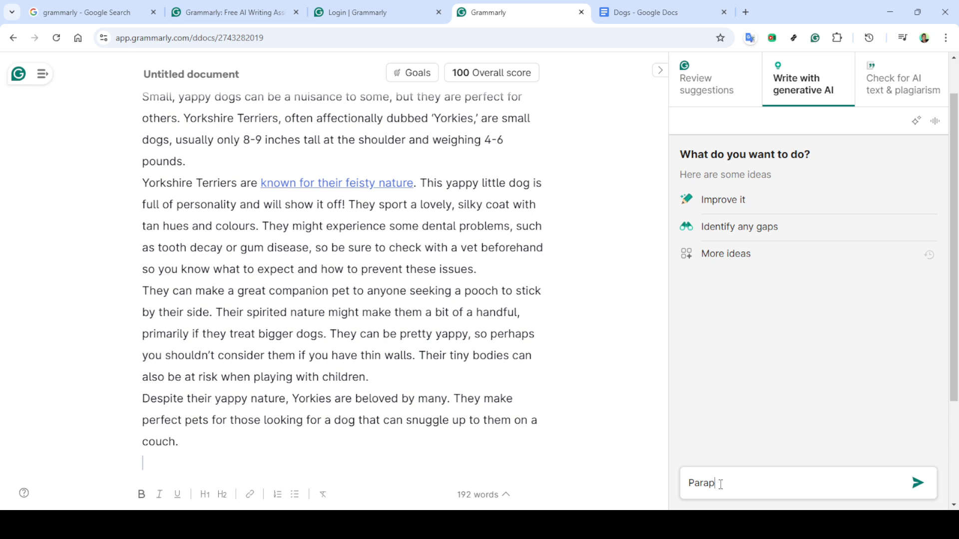
text(hras)
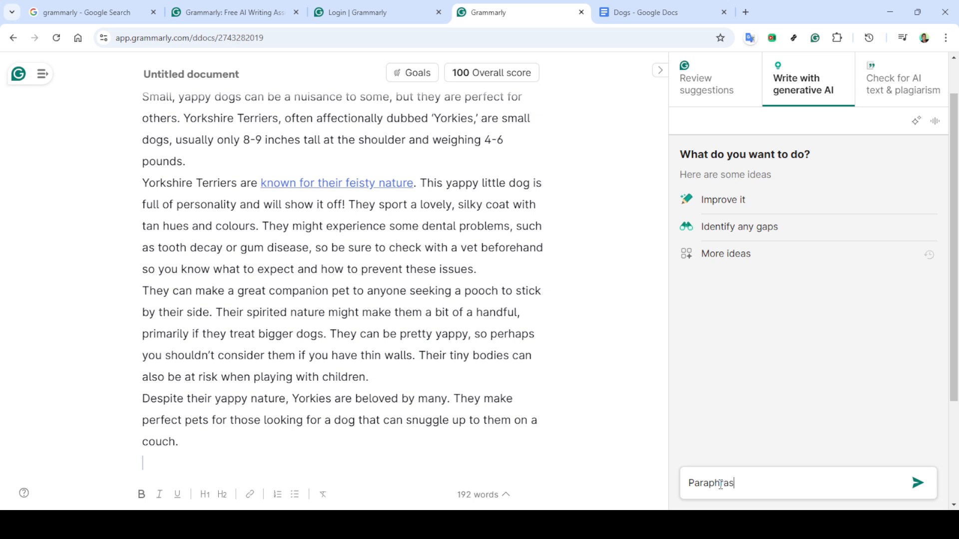
text(e)
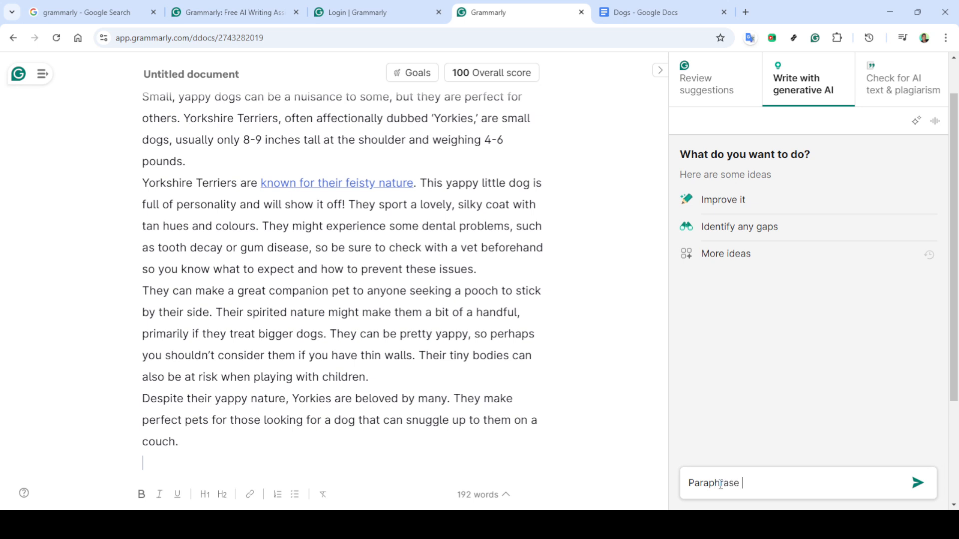
text(this)
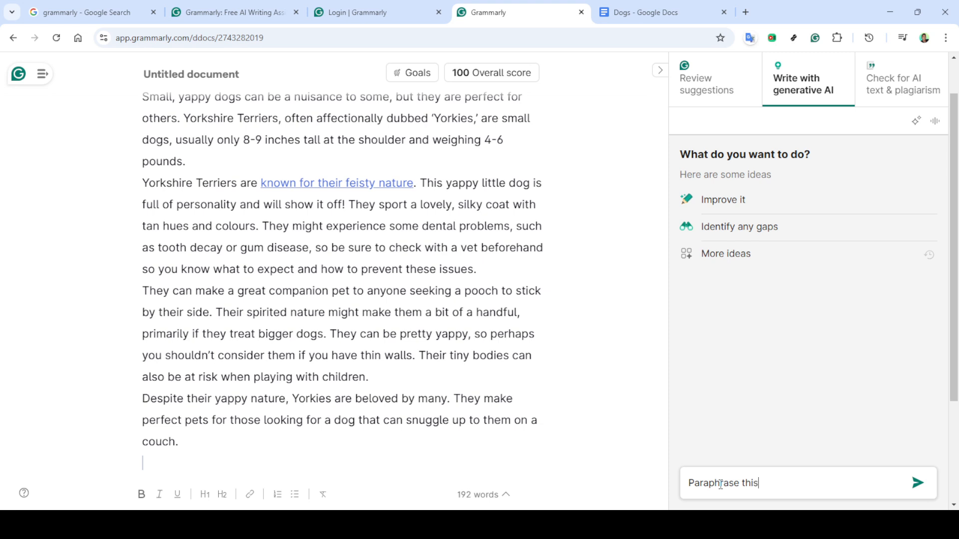
- Send the request and review the AI's full paraphrase of the Yorkie article
click(919, 482)
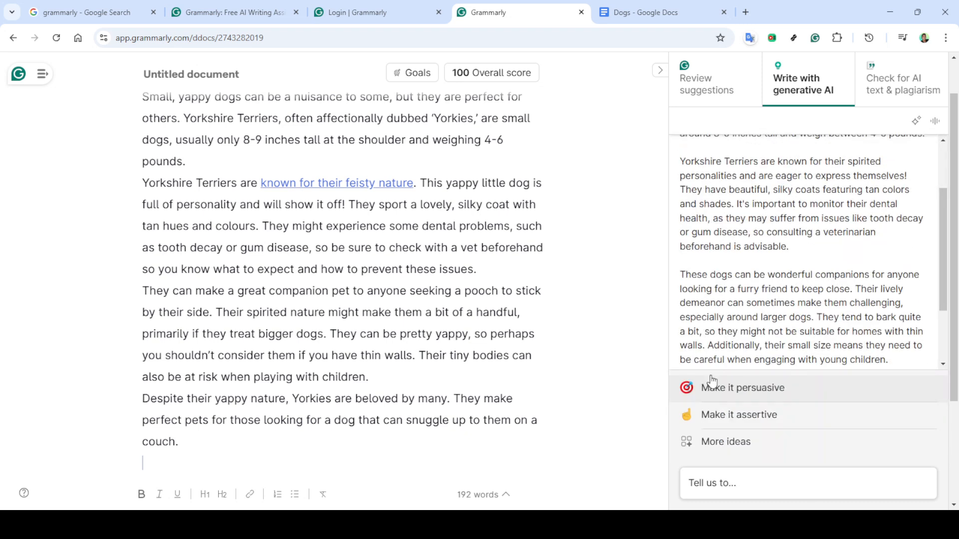
scroll(up, 3)
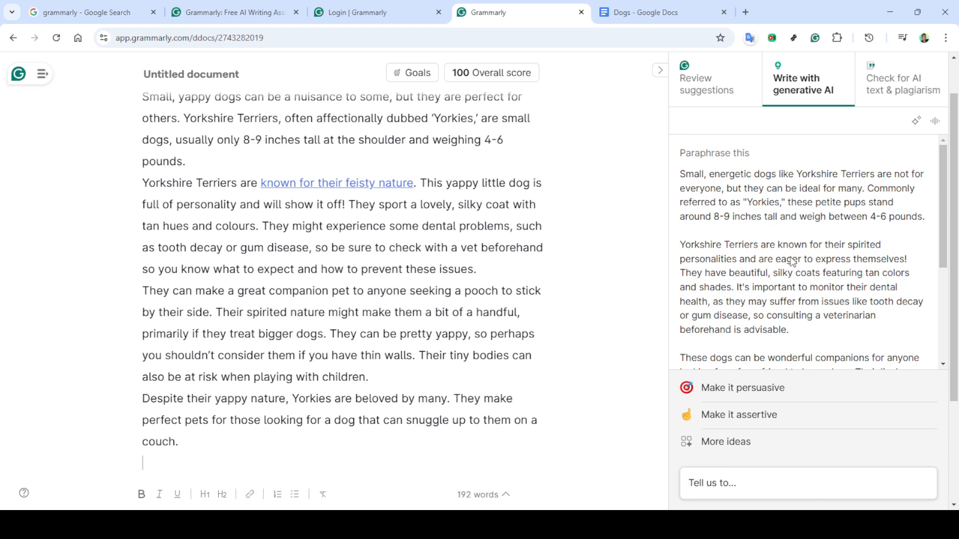
mouse_move(745, 284)
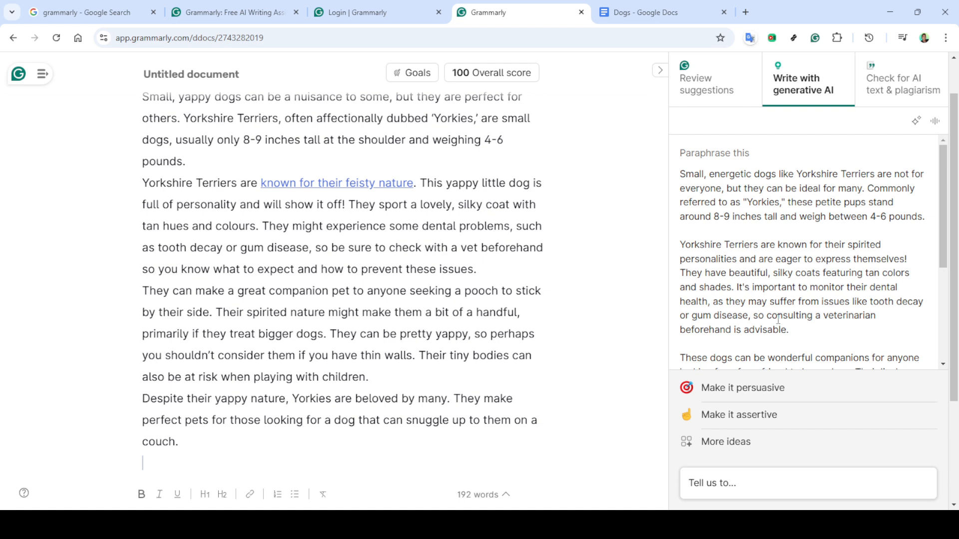
scroll(down, 3)
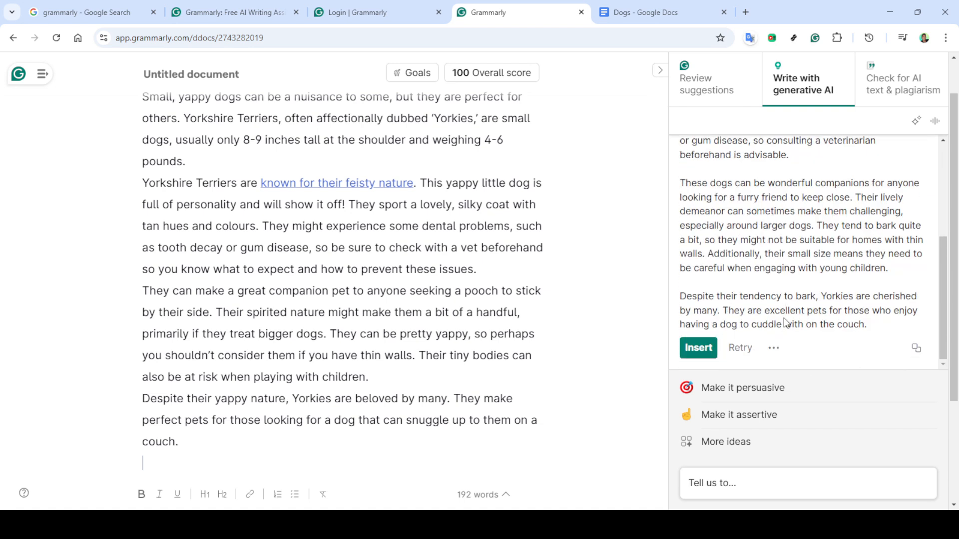